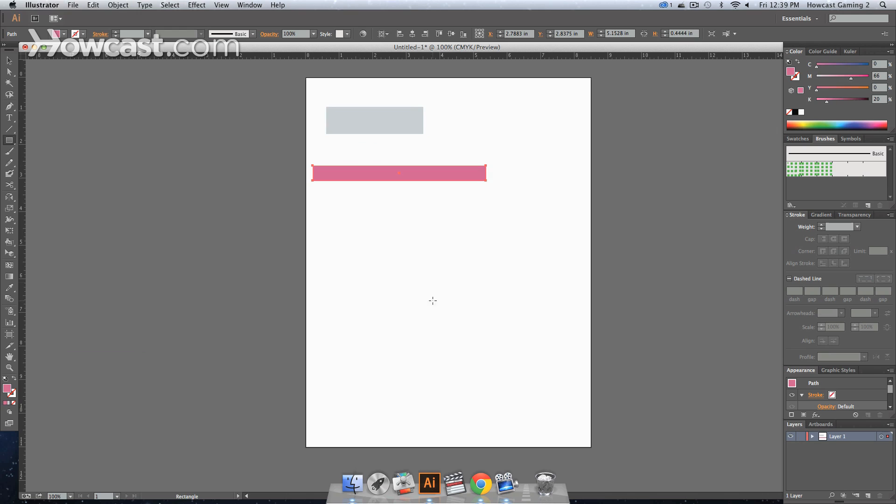
- Draw another pink rectangle on the artboard beside the gray one
left_click_drag(483, 104, 549, 198)
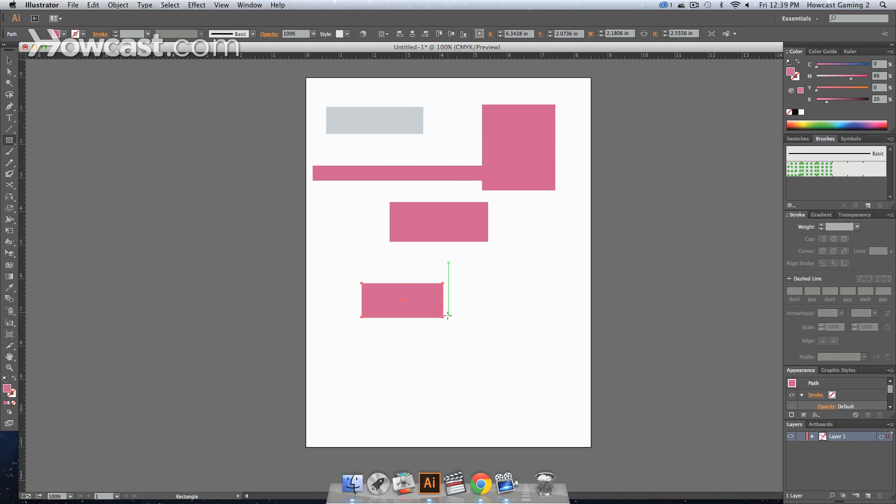
left_click(591, 321)
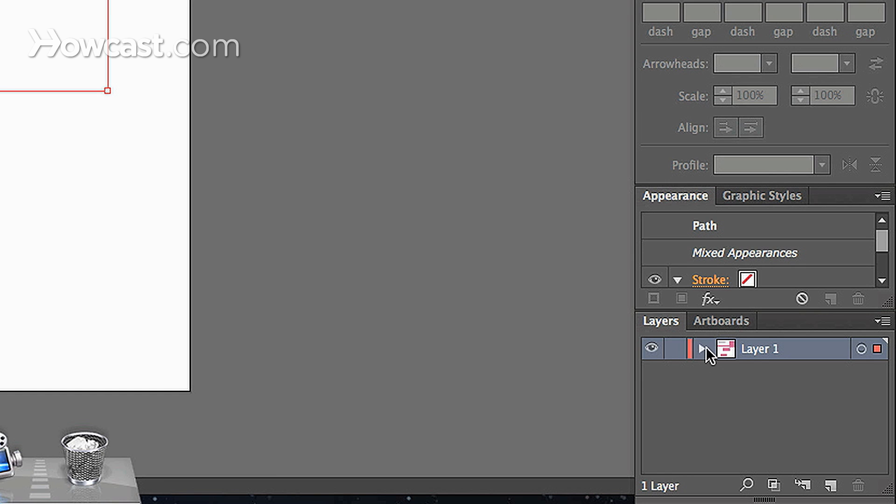
left_click(702, 349)
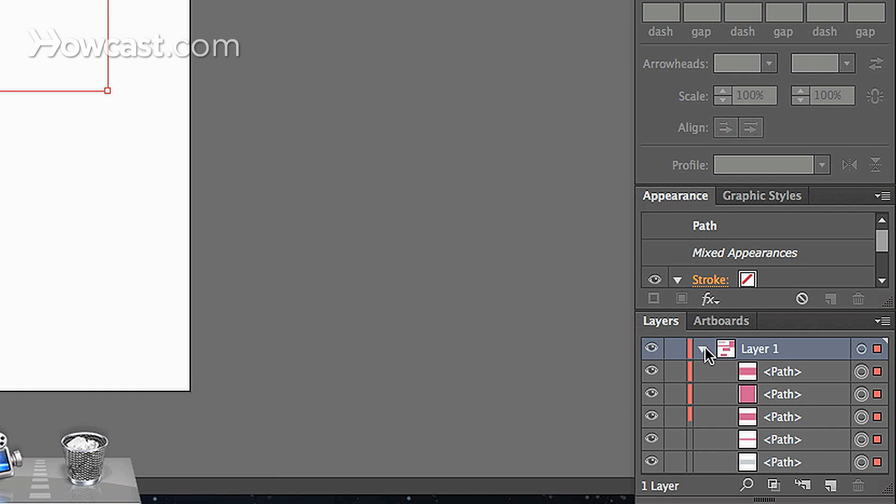
left_click(702, 349)
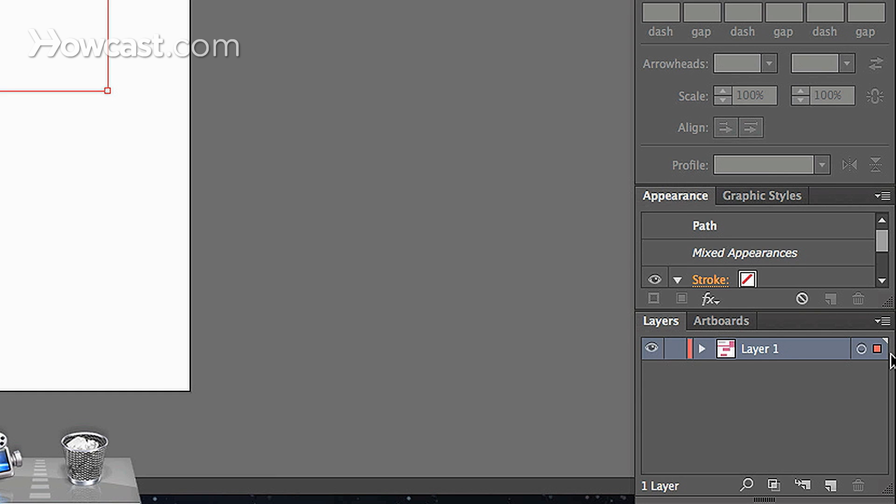
mouse_move(831, 485)
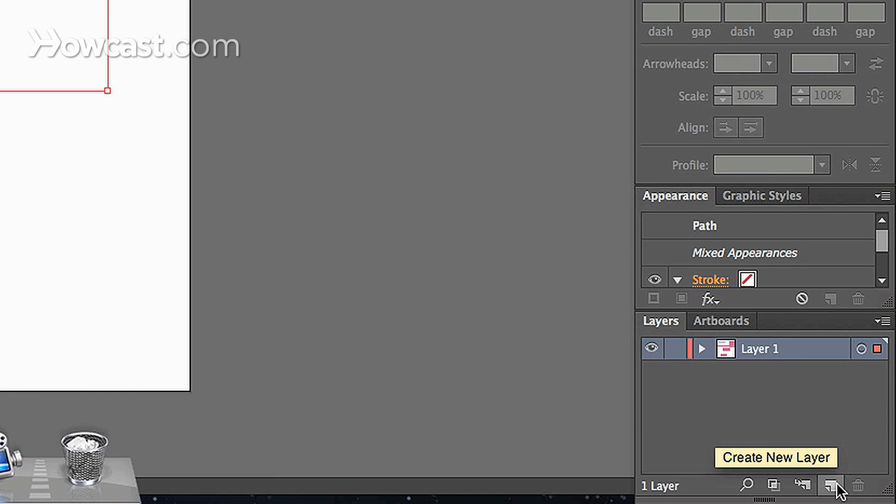
- Create Layer 2, select all rectangles, and make Layer 1 current
left_click(832, 485)
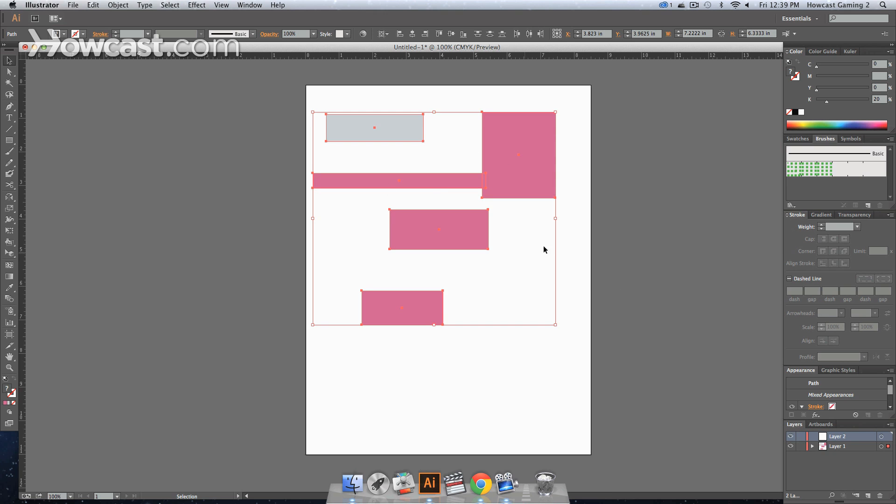
mouse_move(799, 301)
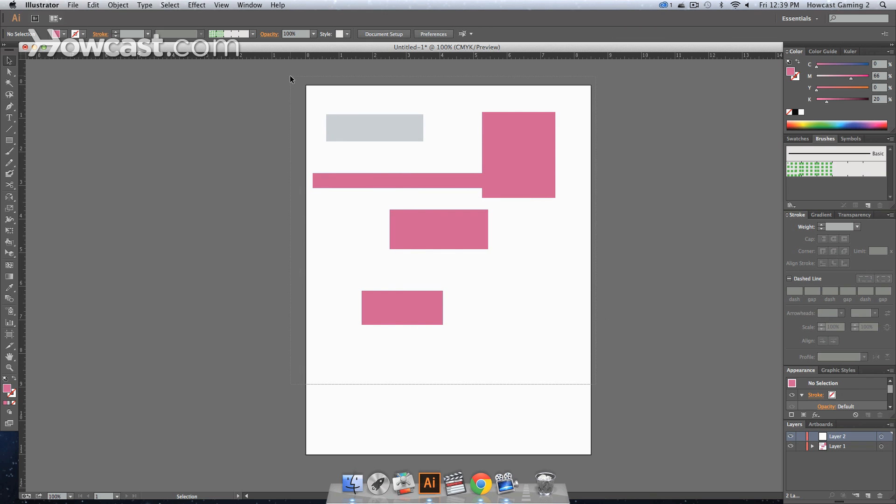
key("cmd+a")
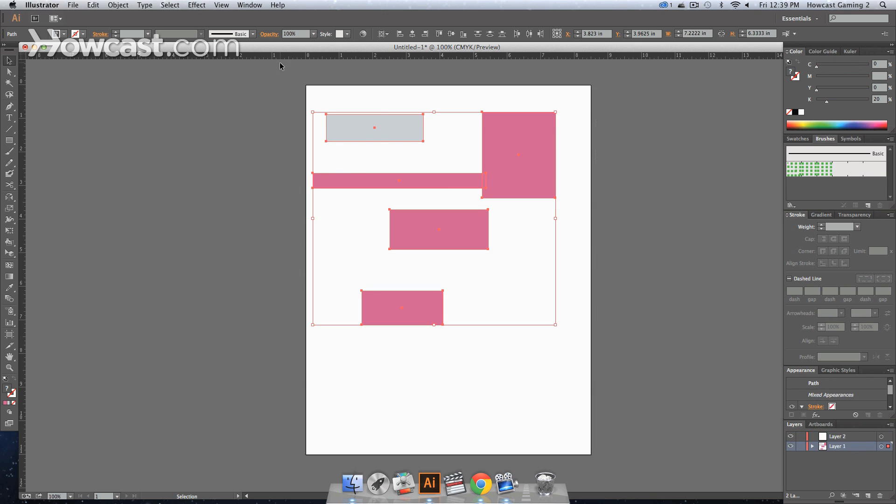
left_click(643, 318)
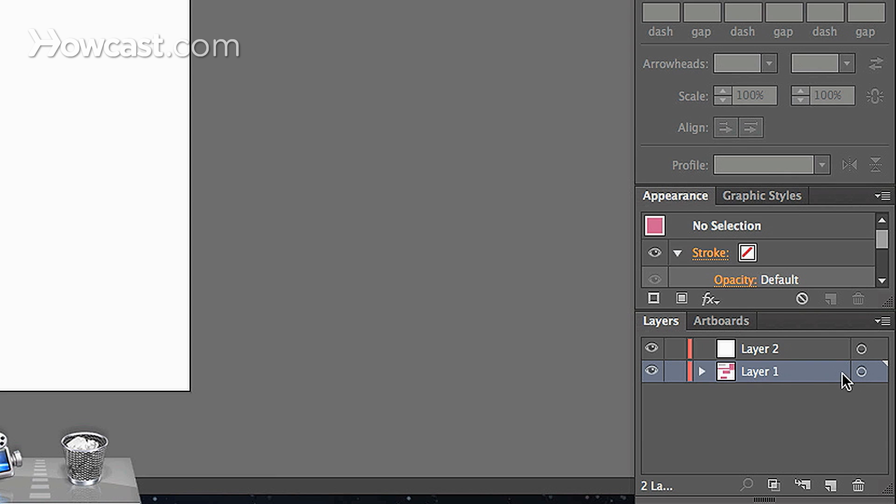
mouse_move(863, 377)
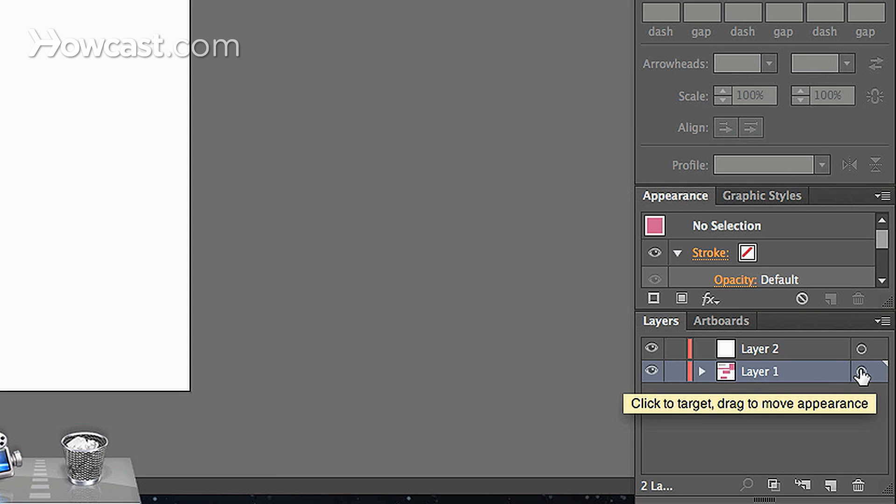
- Click Layer 1's target circle to select all five rectangles at once
left_click(861, 372)
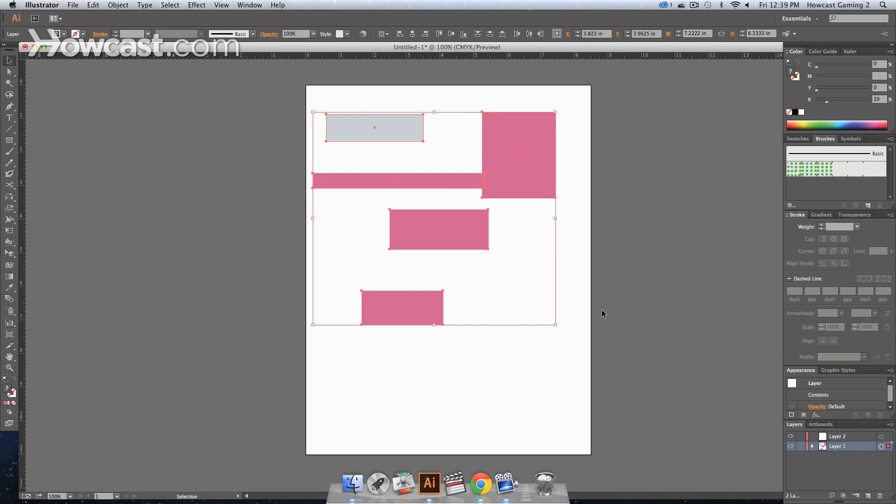
mouse_move(510, 323)
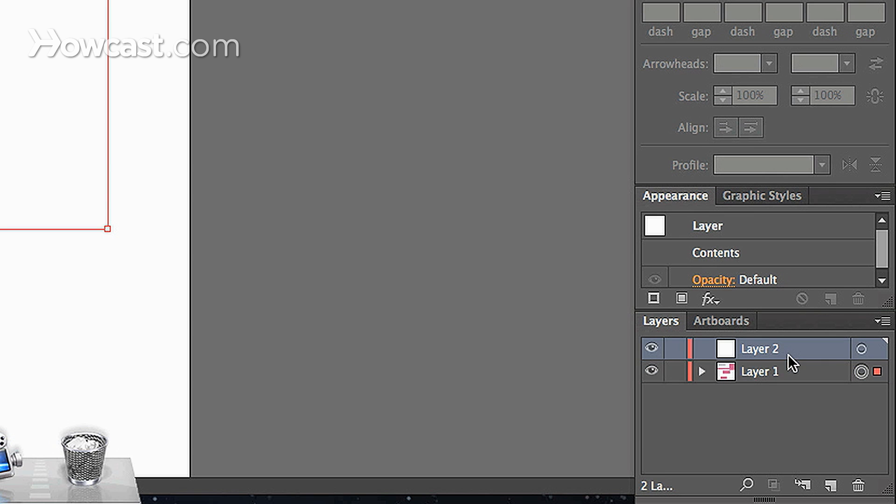
mouse_move(864, 349)
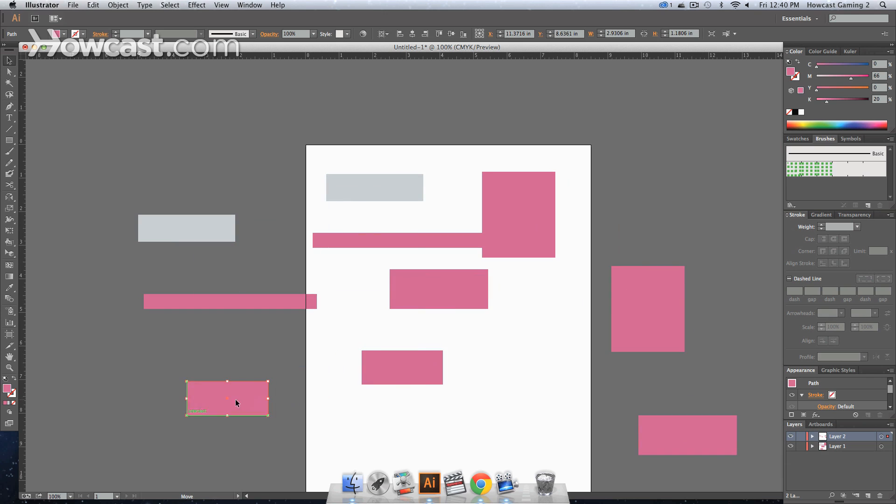
- Drag the lower pink rectangle on the page to the right
left_click_drag(401, 368, 526, 352)
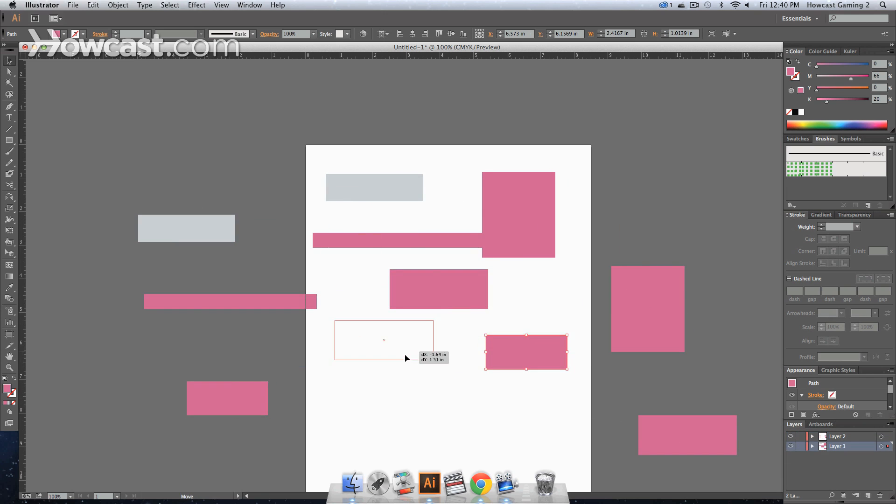